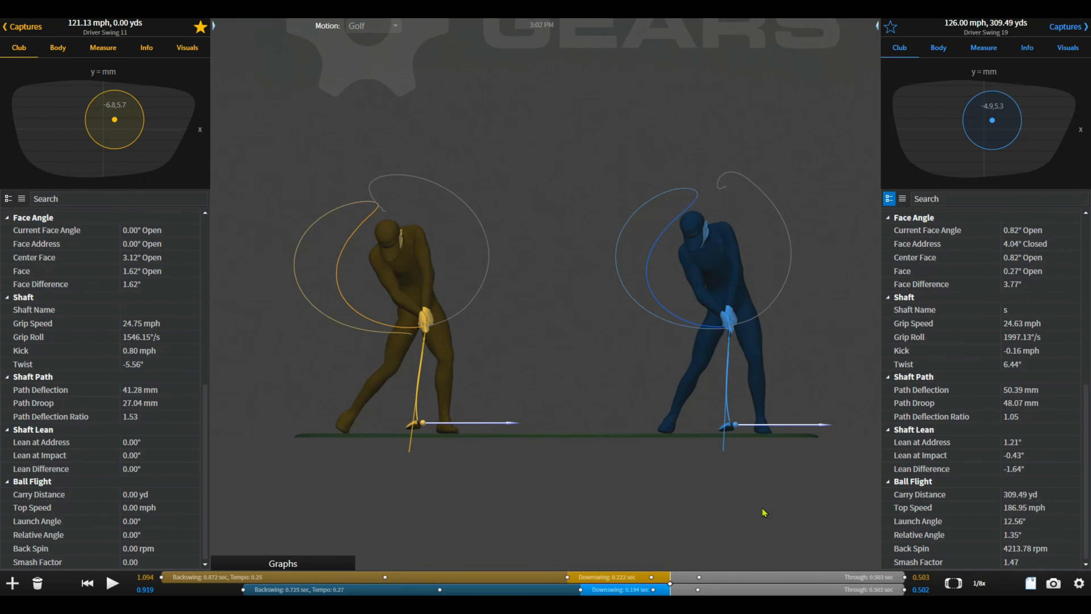
{"action": "mouse_move", "coordinate": [758, 507]}
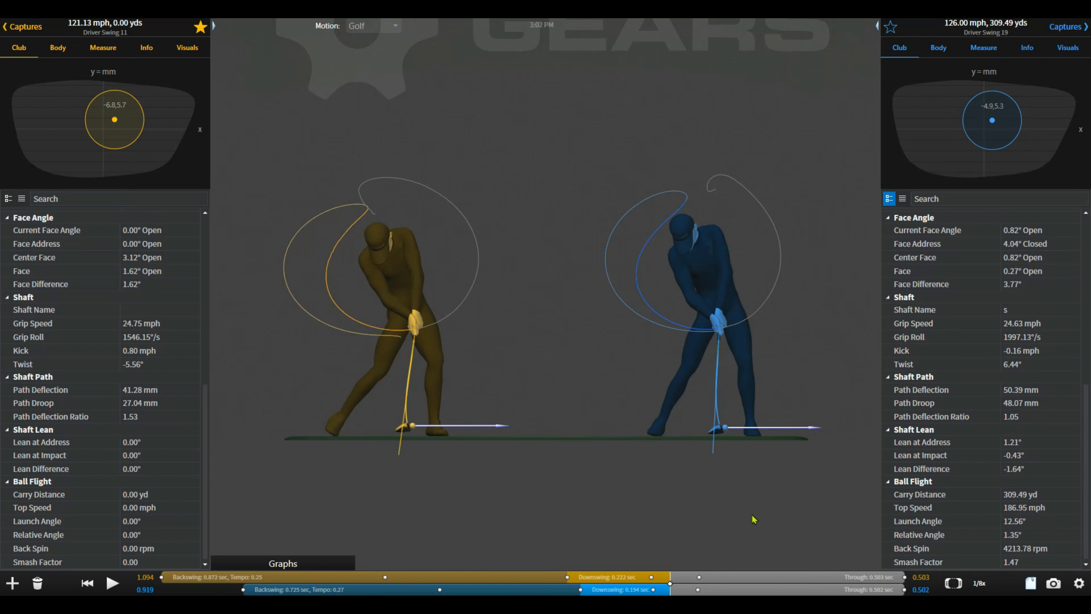
{"action": "mouse_move", "coordinate": [757, 469]}
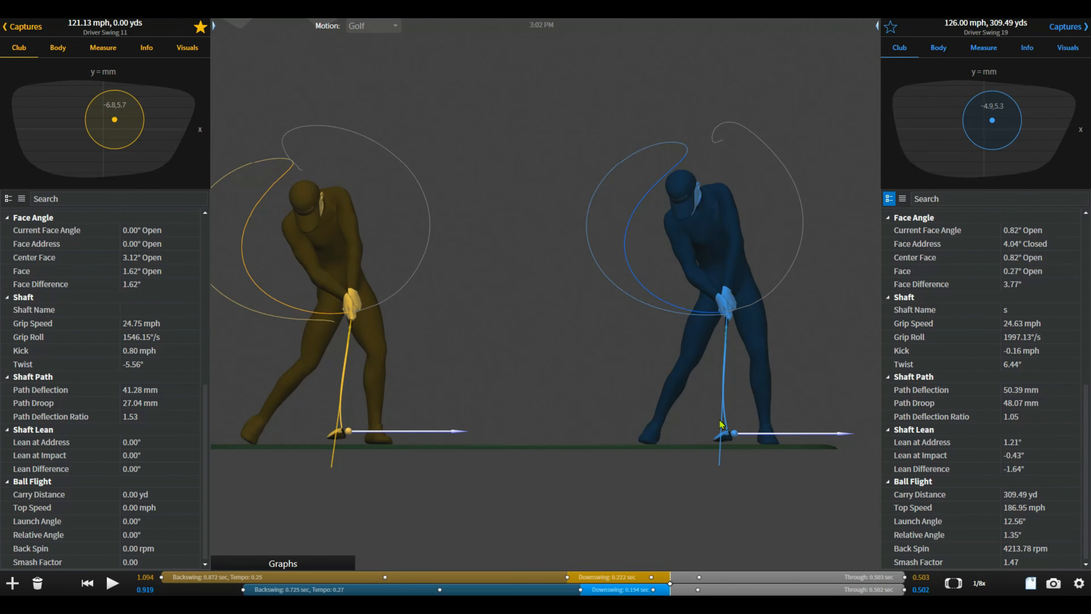
{"action": "mouse_move", "coordinate": [730, 453]}
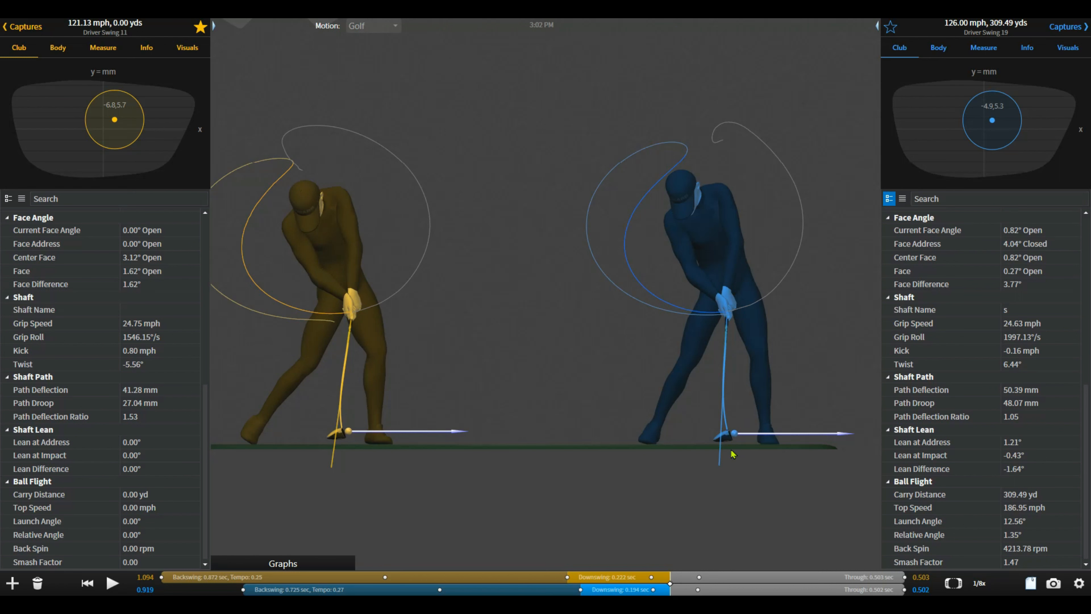
{"action": "mouse_move", "coordinate": [727, 413]}
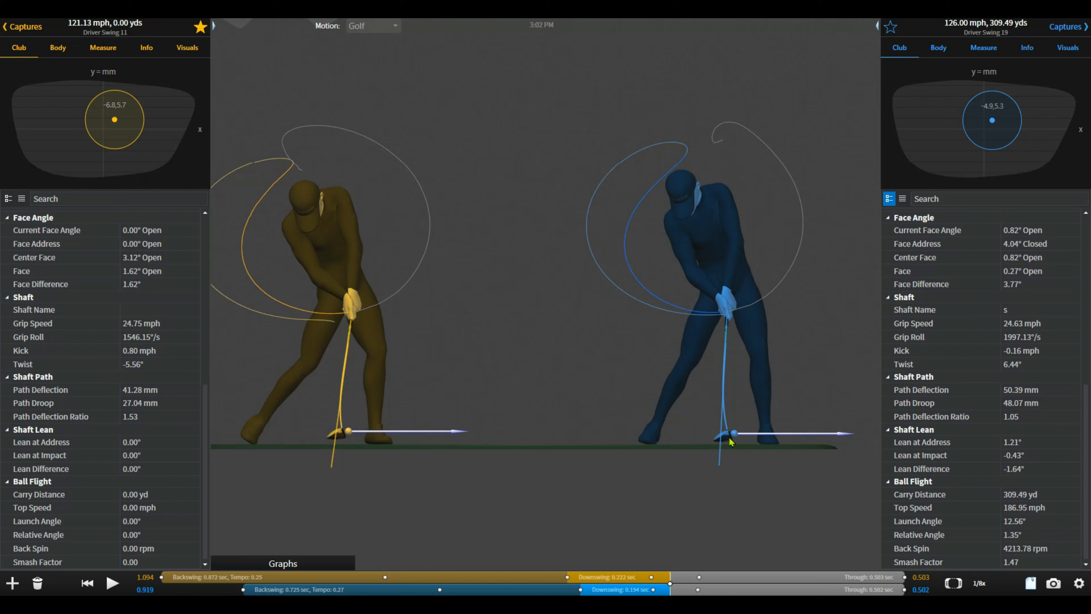
{"action": "mouse_move", "coordinate": [739, 452]}
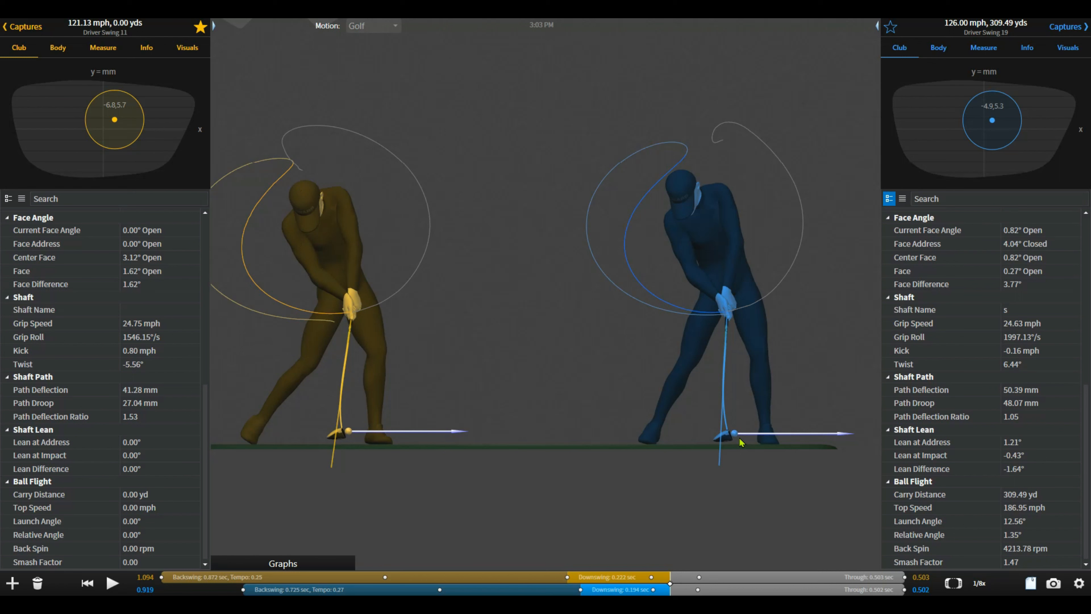
{"action": "mouse_move", "coordinate": [742, 453]}
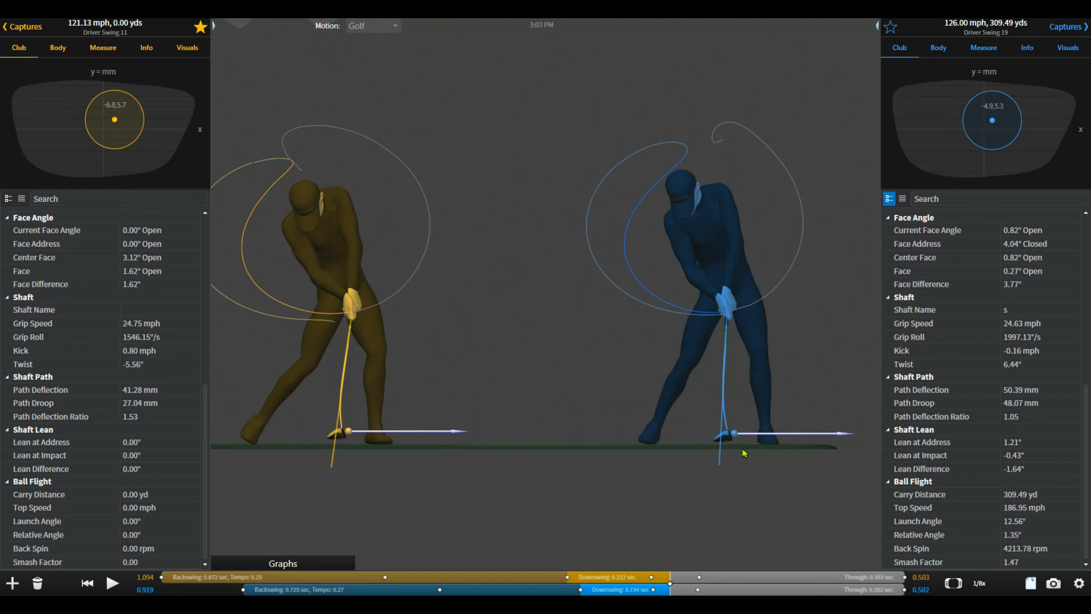
{"action": "mouse_move", "coordinate": [637, 419]}
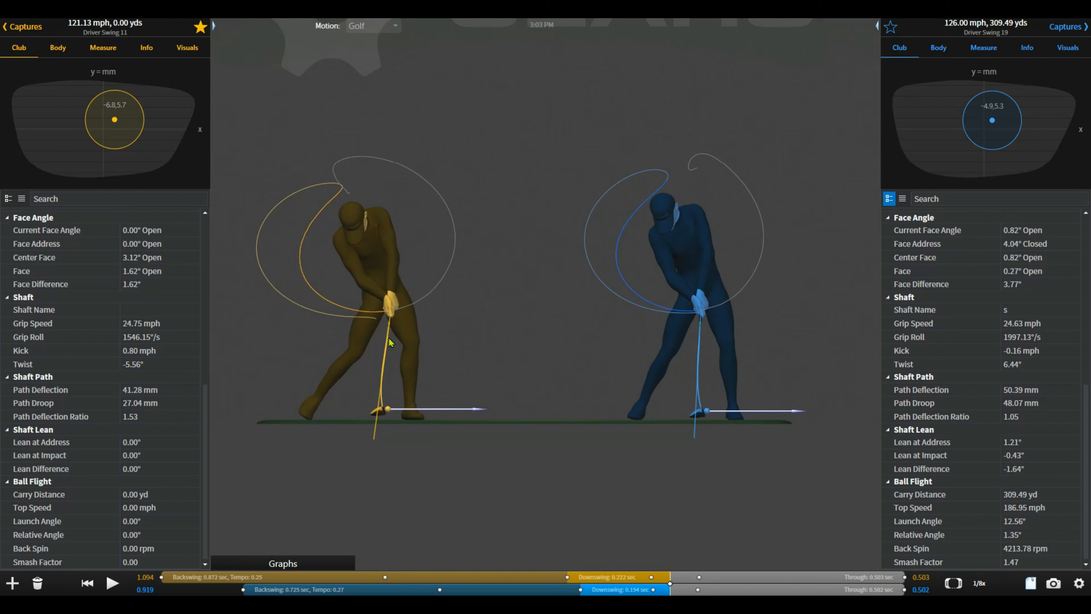
{"action": "mouse_move", "coordinate": [392, 318]}
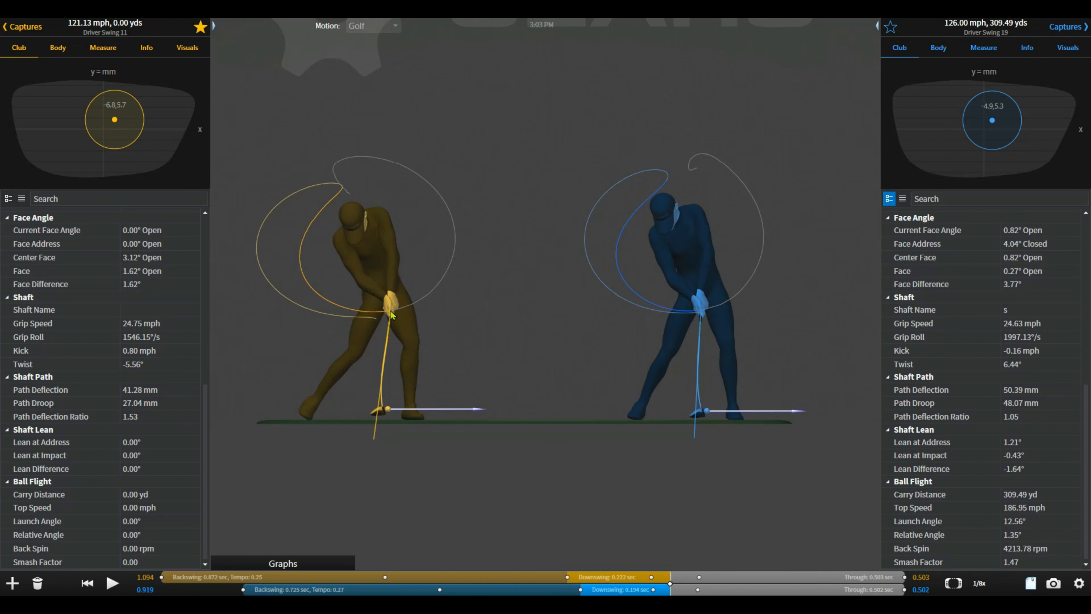
{"action": "mouse_move", "coordinate": [455, 334]}
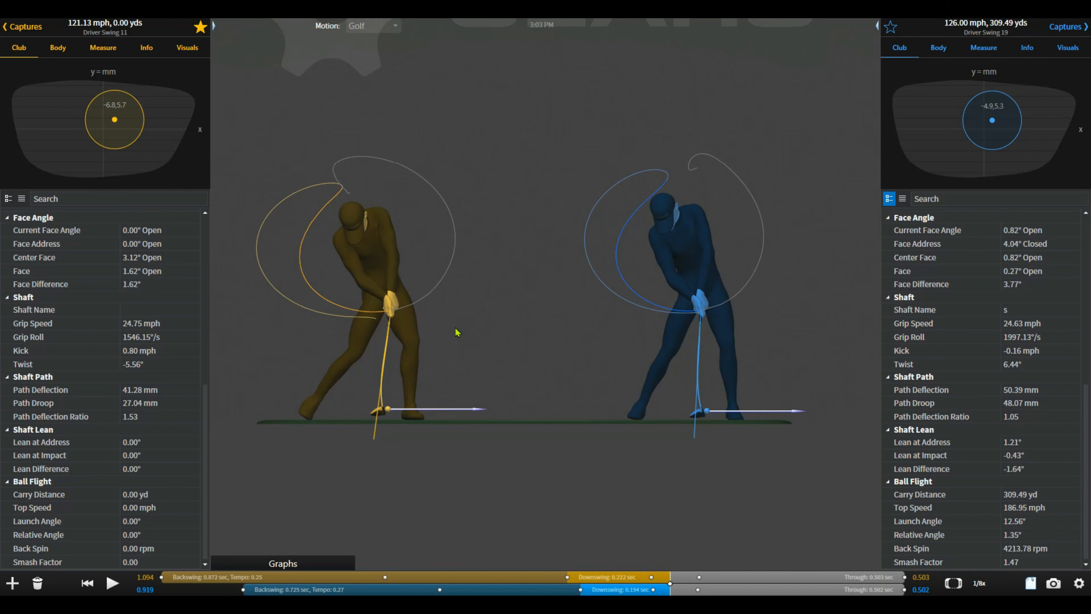
{"action": "mouse_move", "coordinate": [456, 316]}
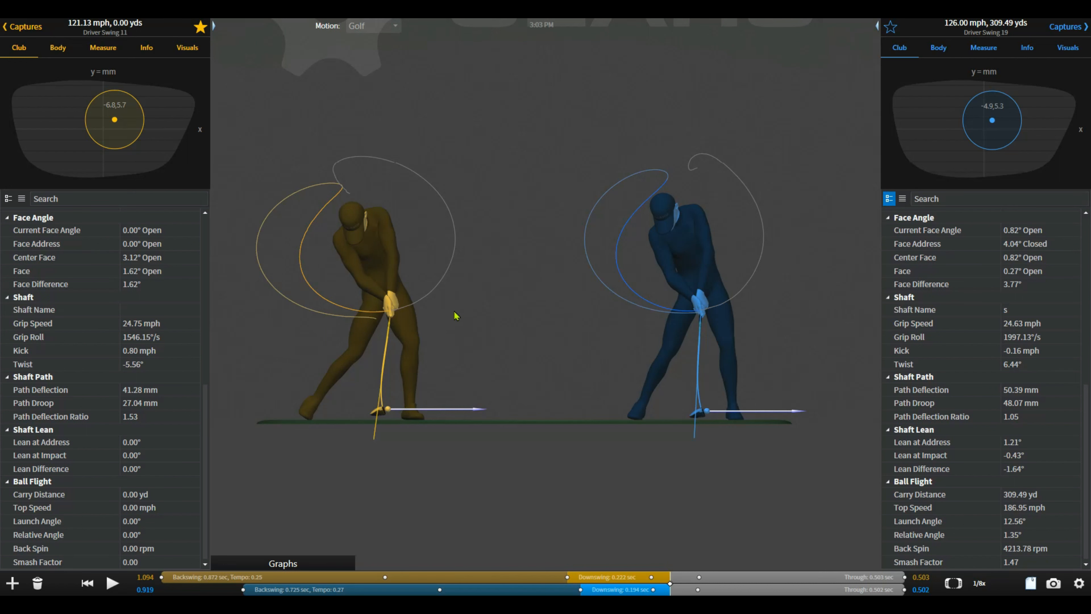
{"action": "mouse_move", "coordinate": [585, 81]}
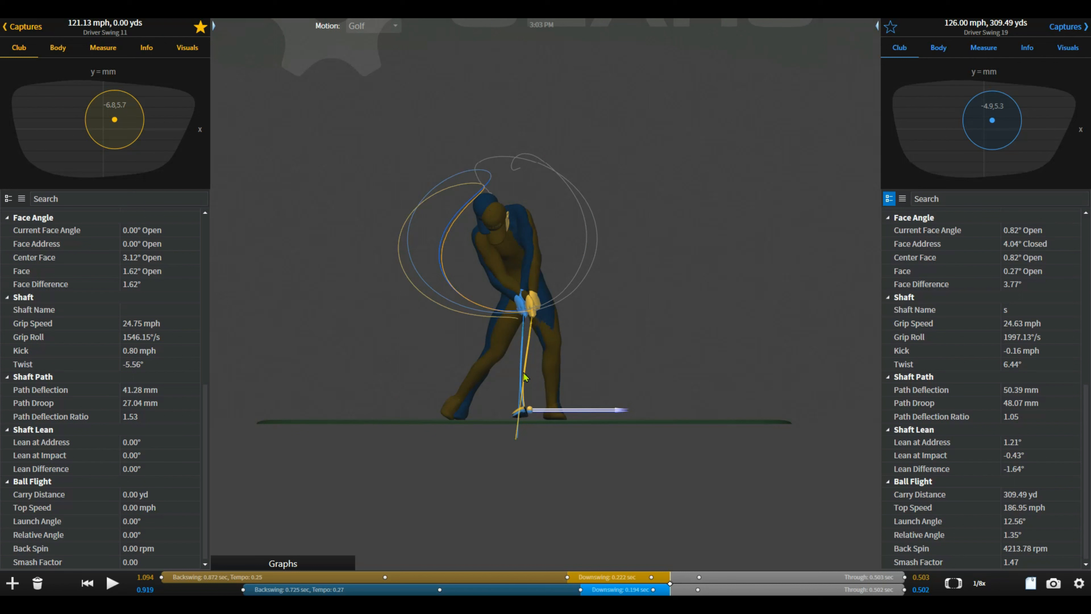
{"action": "mouse_move", "coordinate": [539, 377]}
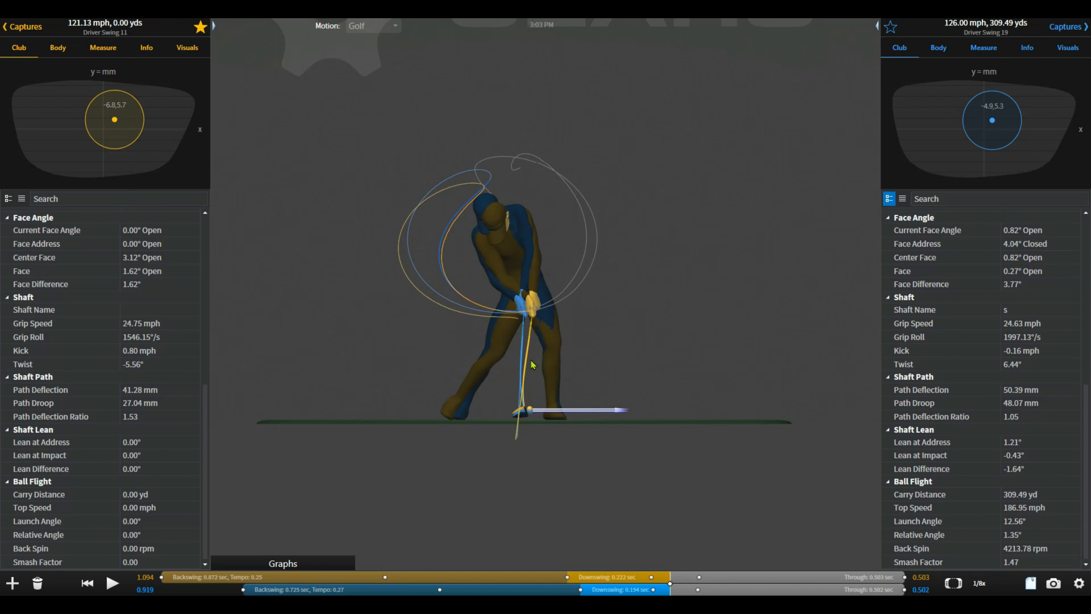
{"action": "mouse_move", "coordinate": [585, 292]}
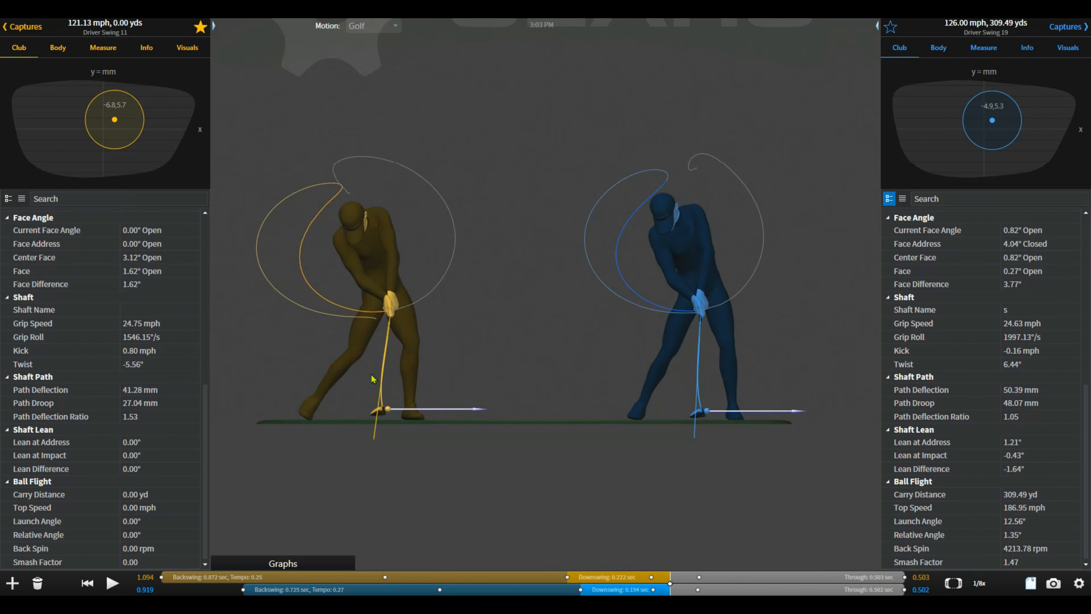
{"action": "mouse_move", "coordinate": [453, 377]}
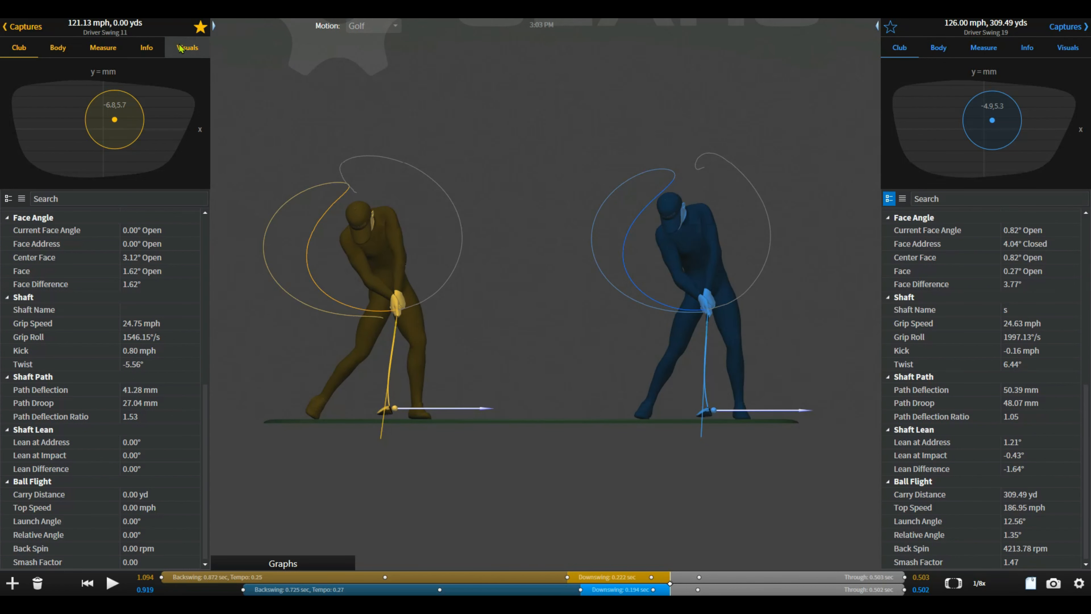
Show the Pelvis and Ribcage Sway/Thrust readouts on both swings from the Visuals body graphs
{"action": "left_click", "coordinate": [187, 47]}
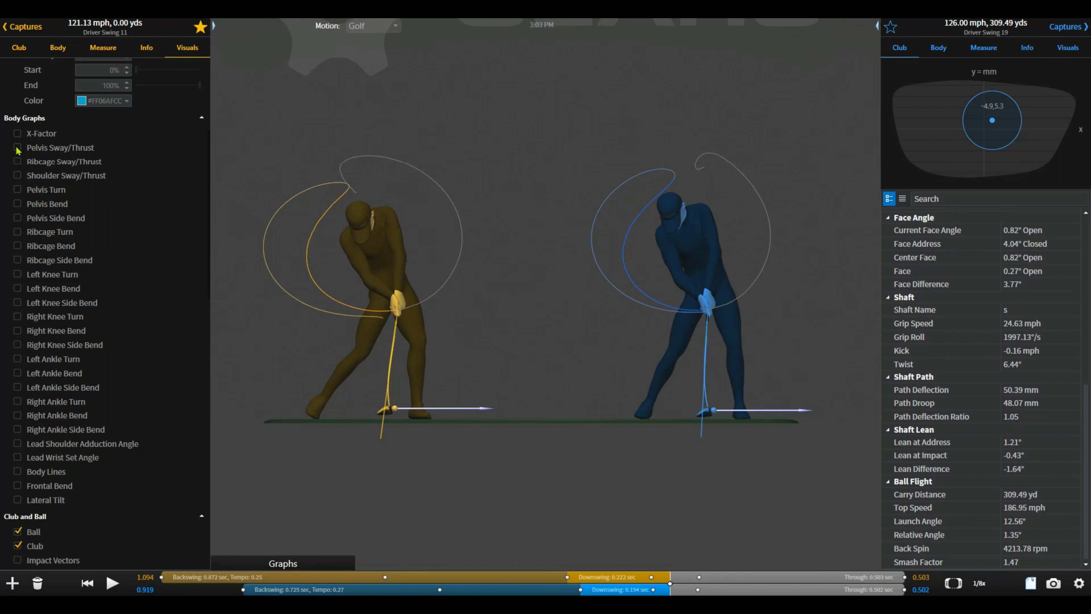
{"action": "left_click", "coordinate": [17, 148]}
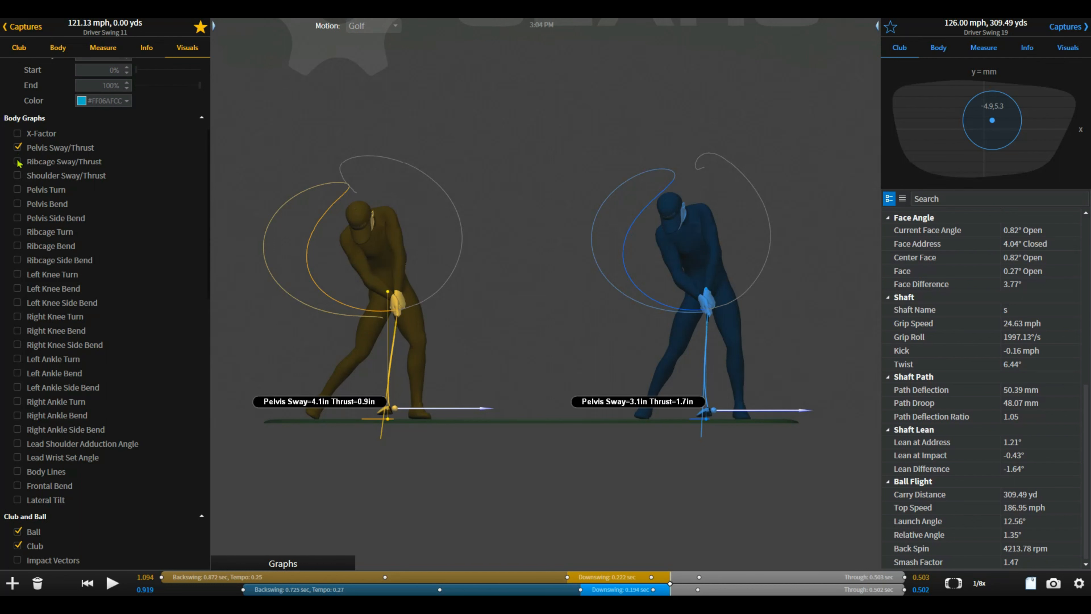
{"action": "left_click", "coordinate": [17, 161]}
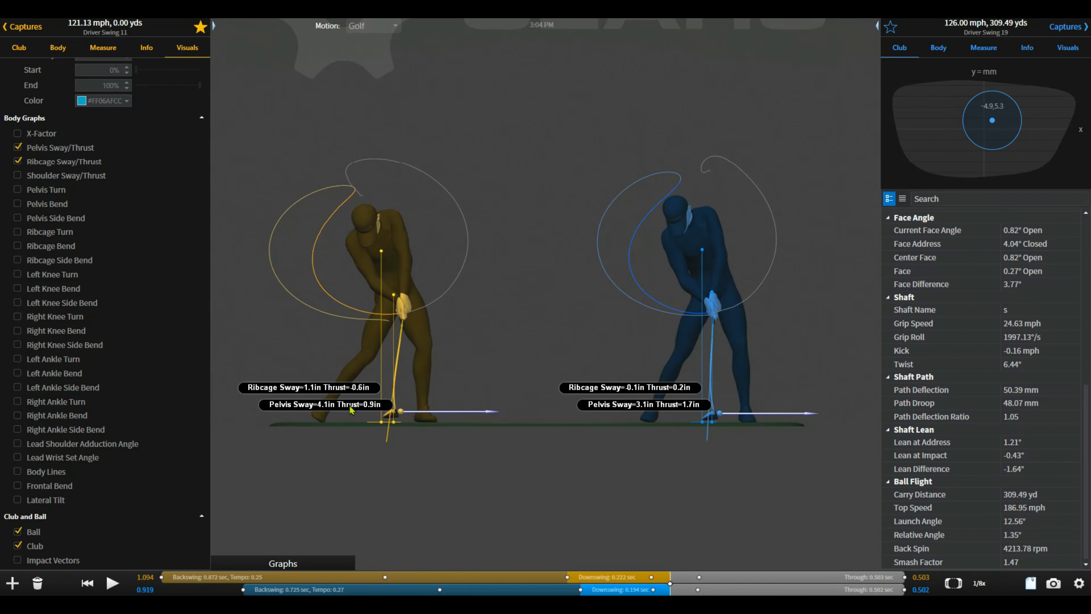
{"action": "mouse_move", "coordinate": [579, 450]}
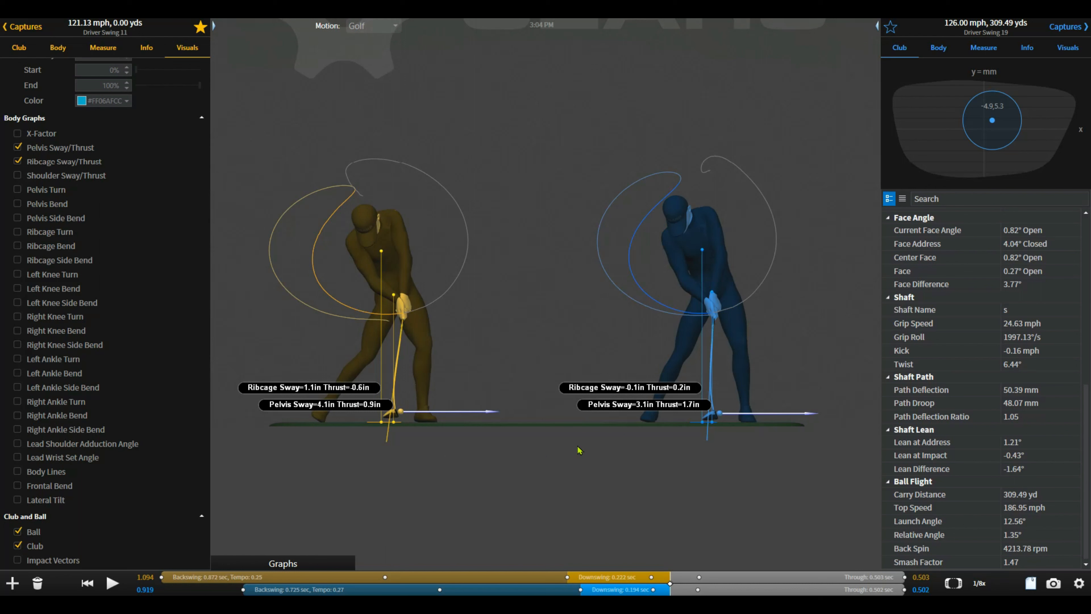
{"action": "mouse_move", "coordinate": [633, 404]}
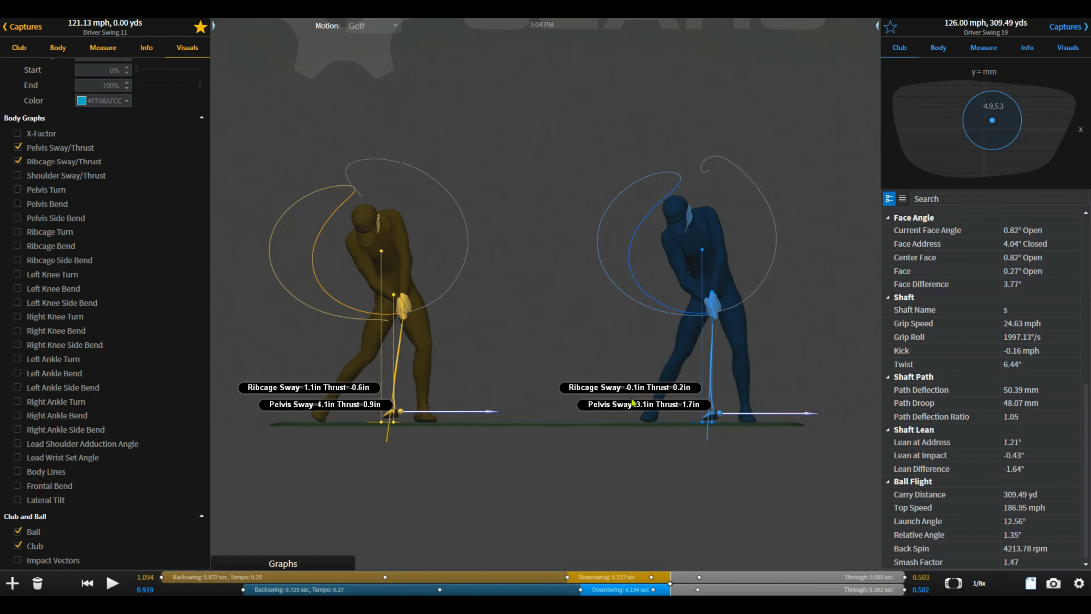
{"action": "mouse_move", "coordinate": [578, 417]}
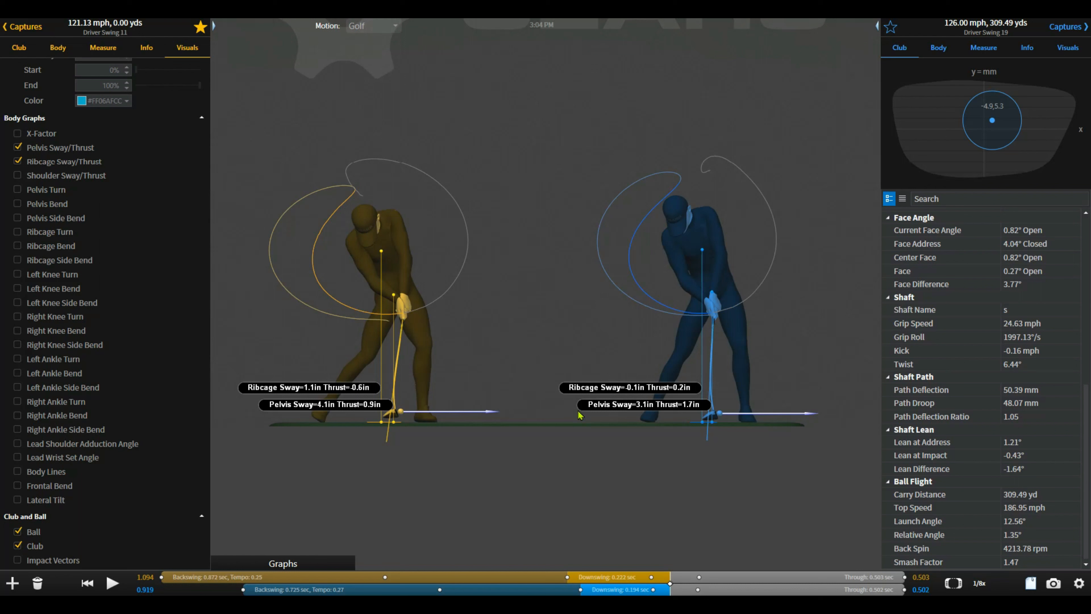
{"action": "mouse_move", "coordinate": [648, 414]}
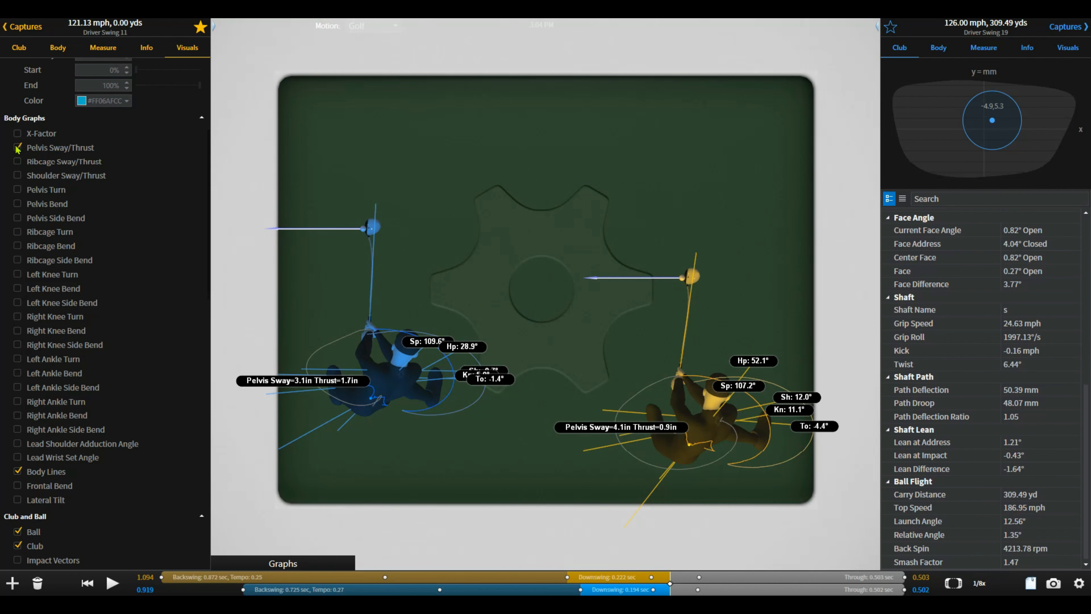
Turn off the Pelvis Sway/Thrust readout so both top-down swings show only body-line angles
{"action": "left_click", "coordinate": [17, 148]}
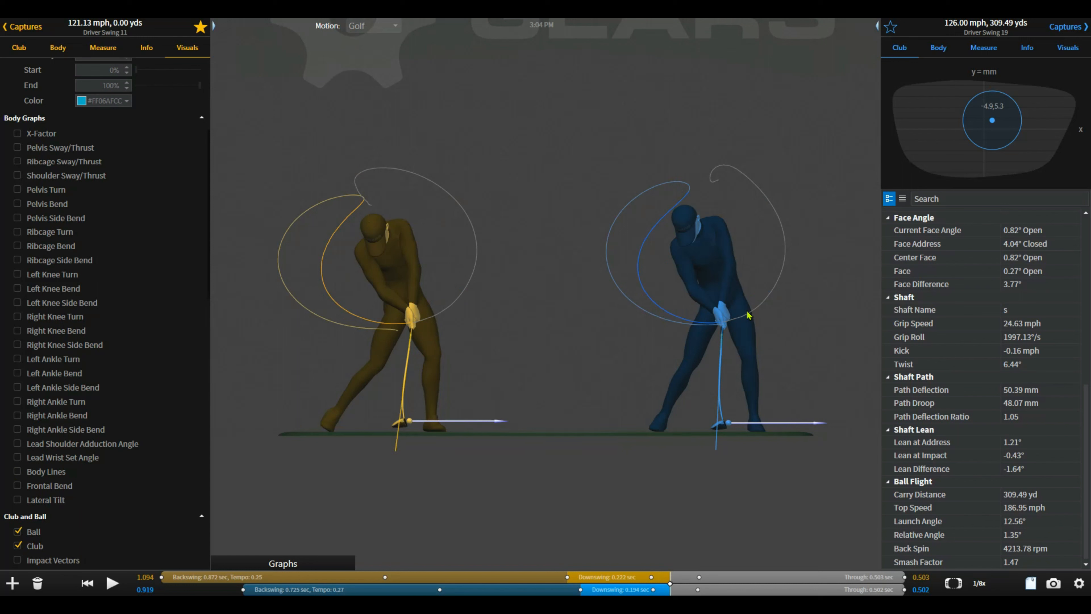
{"action": "mouse_move", "coordinate": [793, 367]}
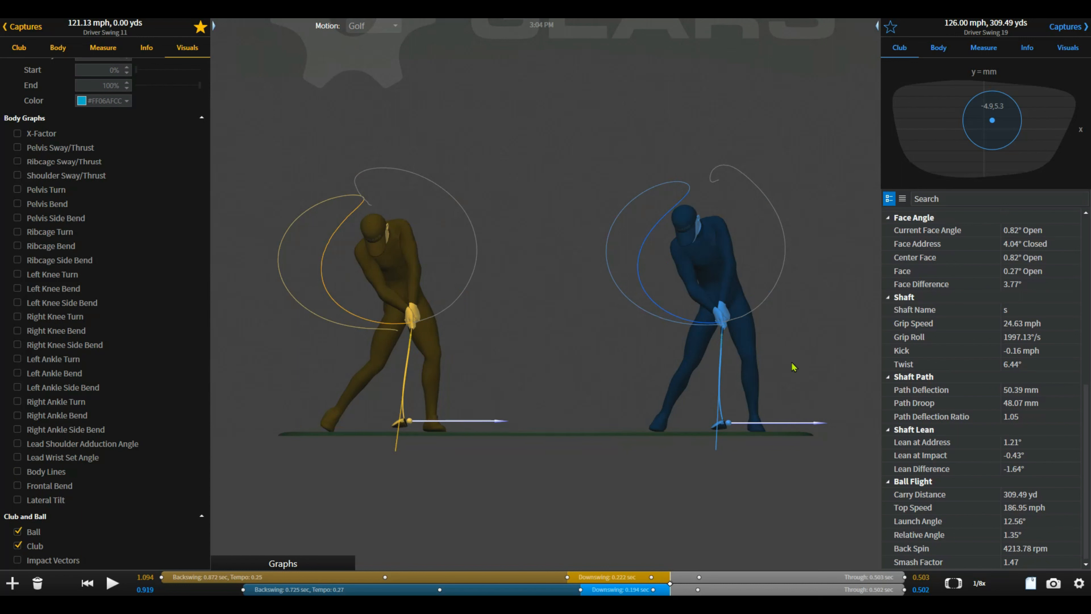
{"action": "mouse_move", "coordinate": [784, 440]}
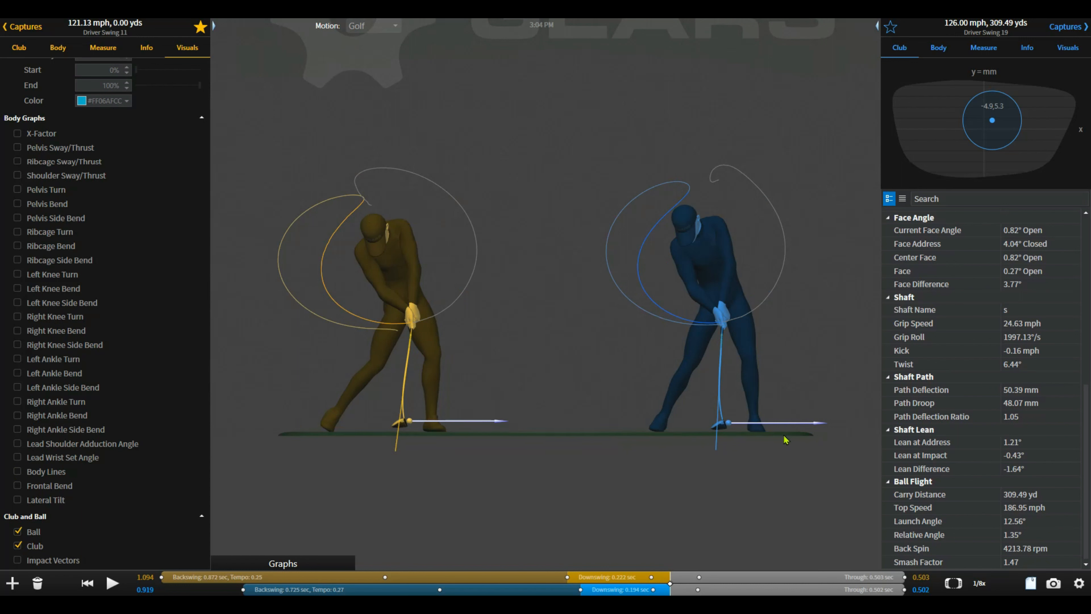
{"action": "mouse_move", "coordinate": [379, 484]}
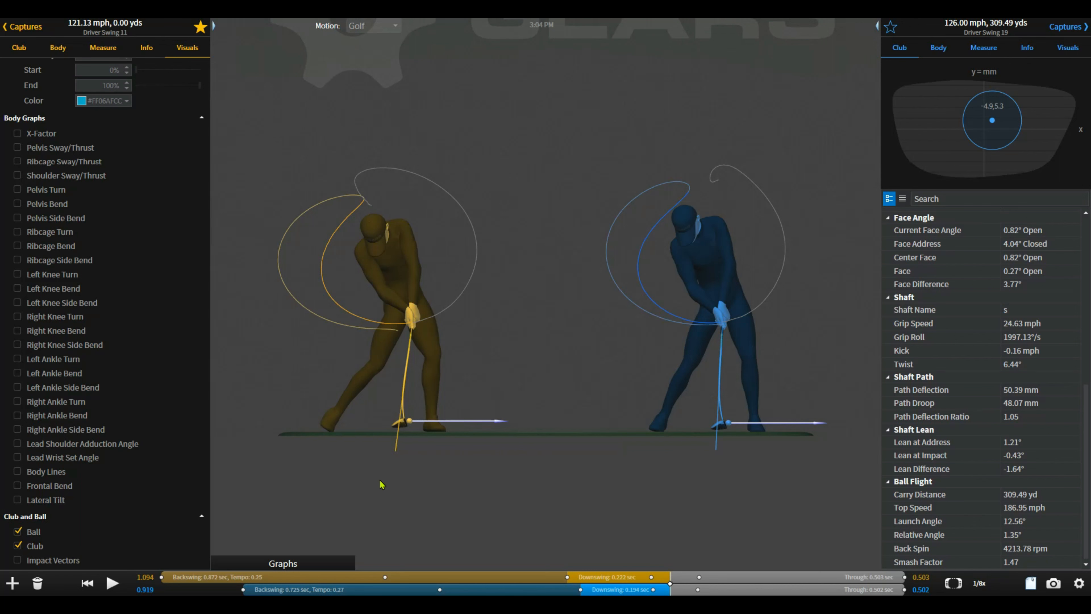
Bring back the first swing's club data panel, listing values such as 24.75 mph grip speed
{"action": "left_click", "coordinate": [18, 48]}
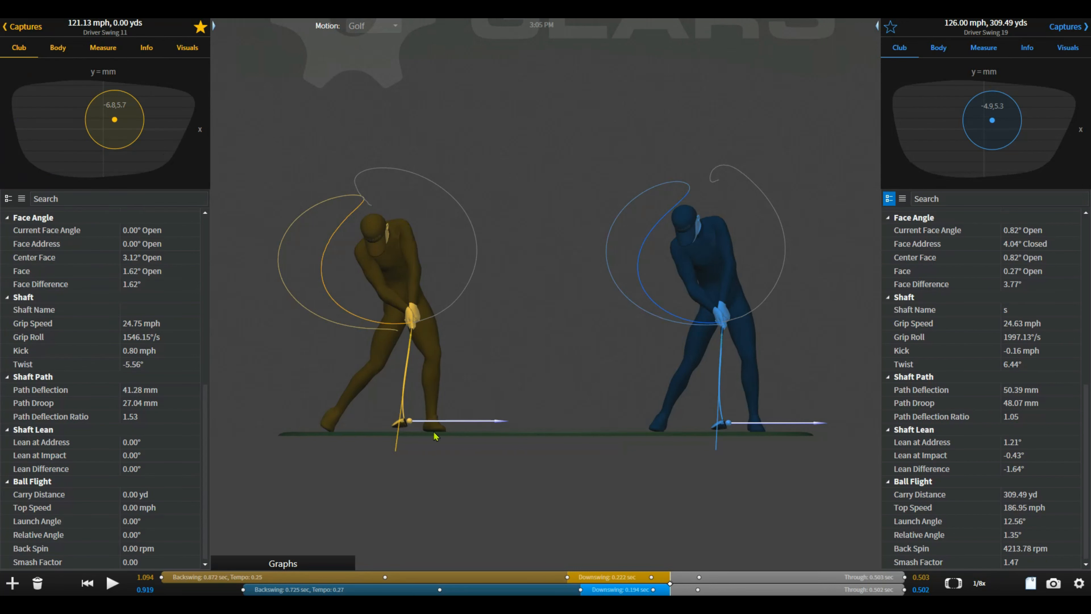
{"action": "mouse_move", "coordinate": [438, 446]}
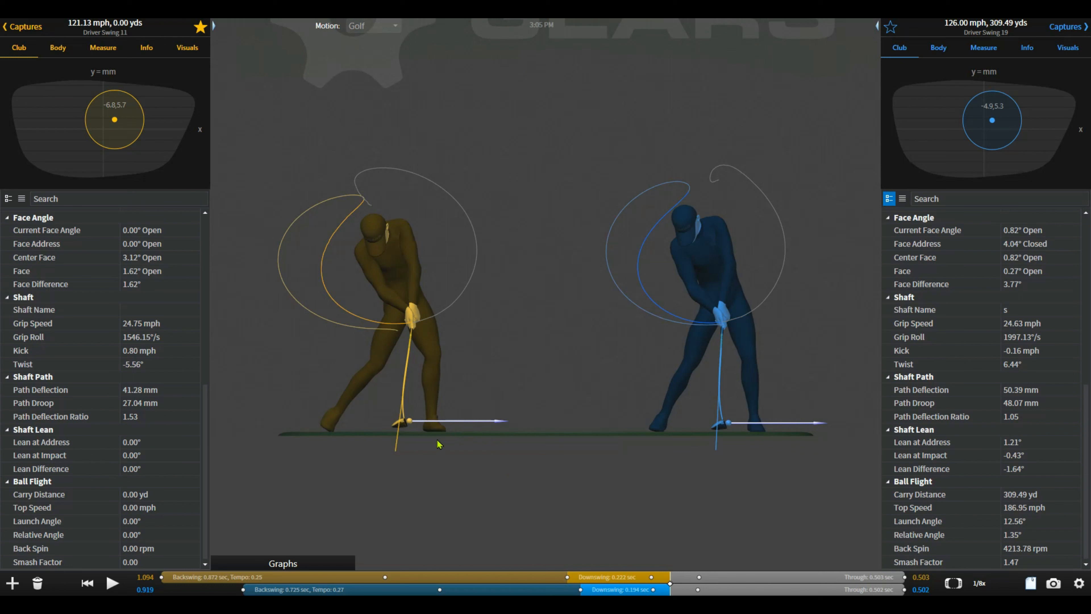
{"action": "mouse_move", "coordinate": [417, 458]}
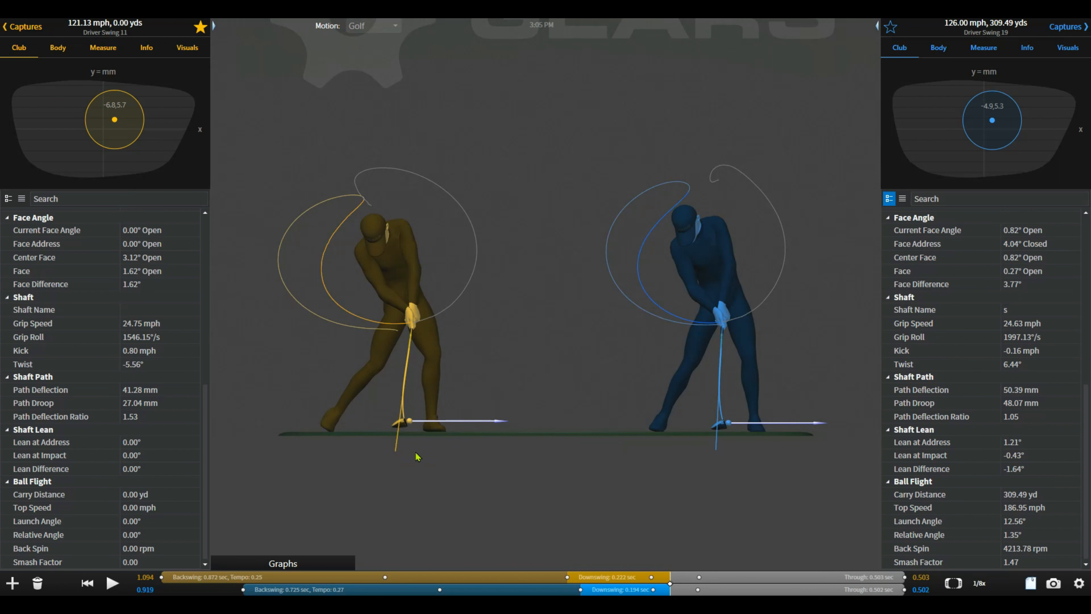
{"action": "mouse_move", "coordinate": [395, 467]}
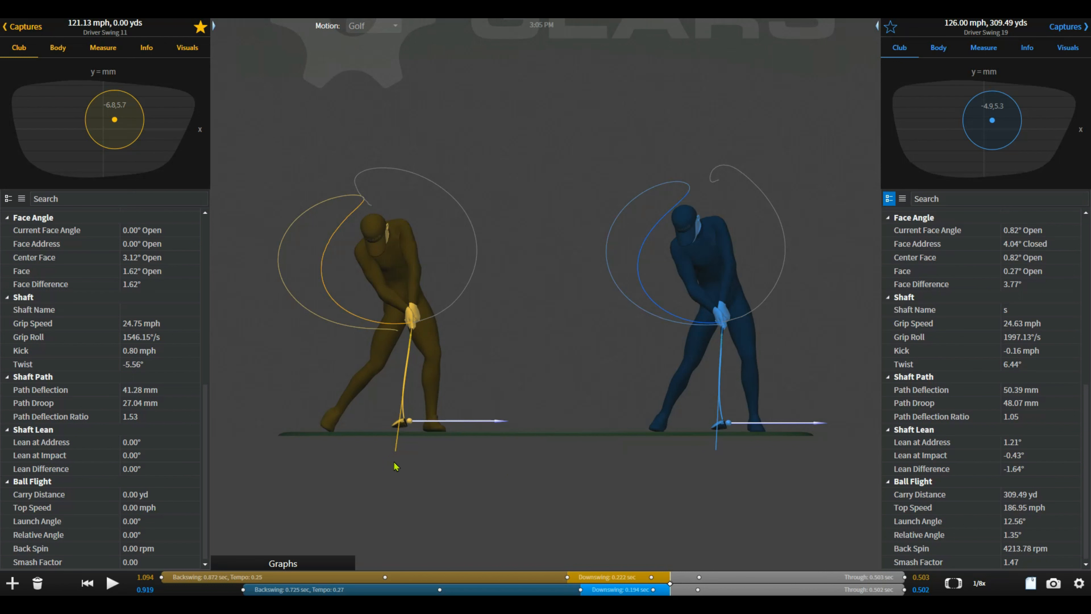